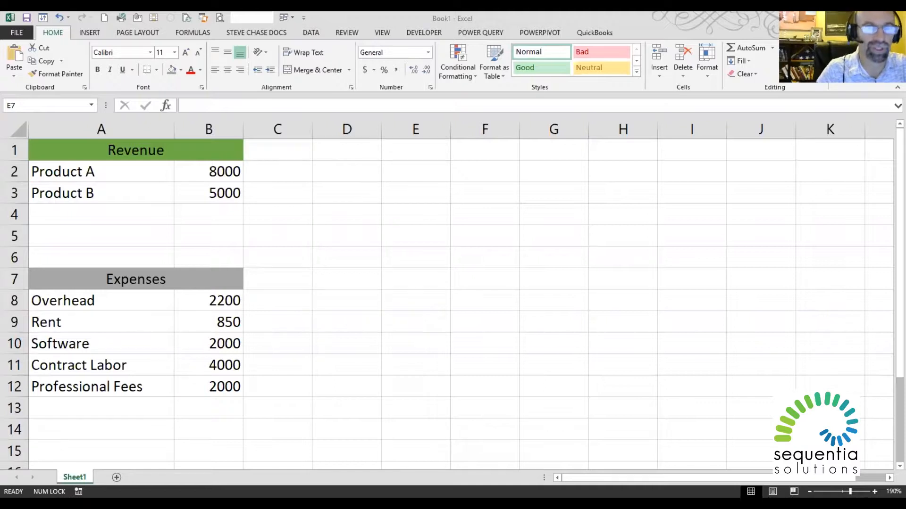
Label Total rows under revenue and expenses, with expenses summed by =SUM(B8:B12)
left_click(101, 214)
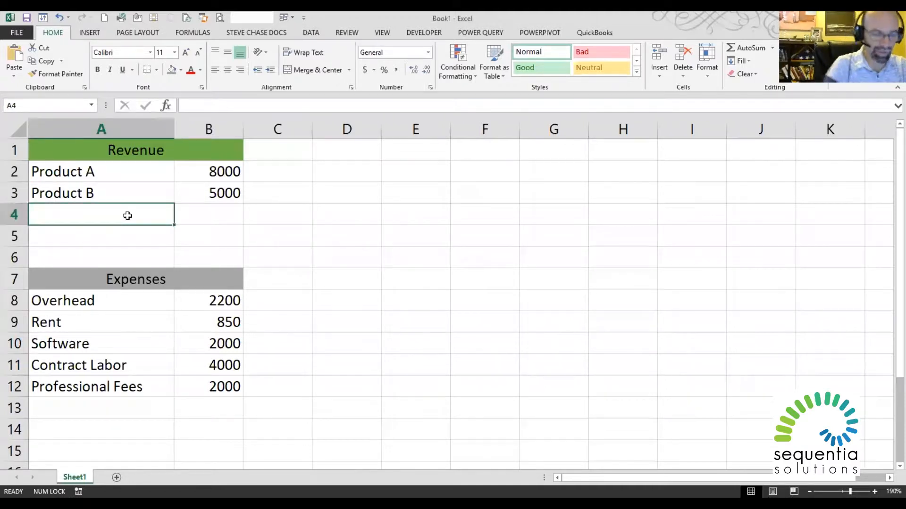
type("Total")
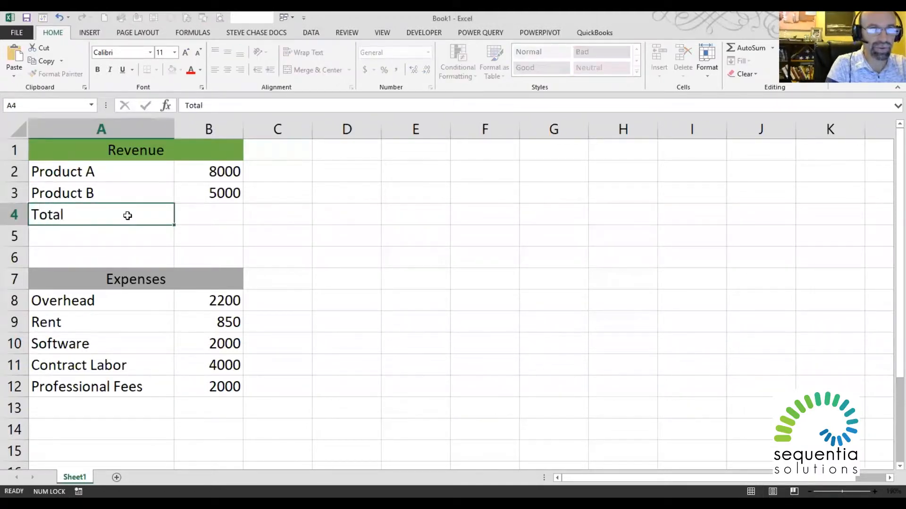
left_click(209, 214)
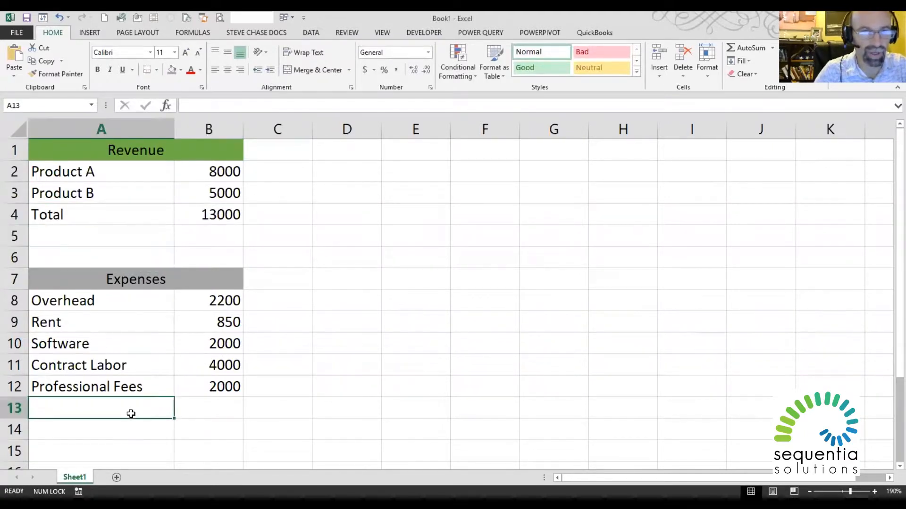
type("Total")
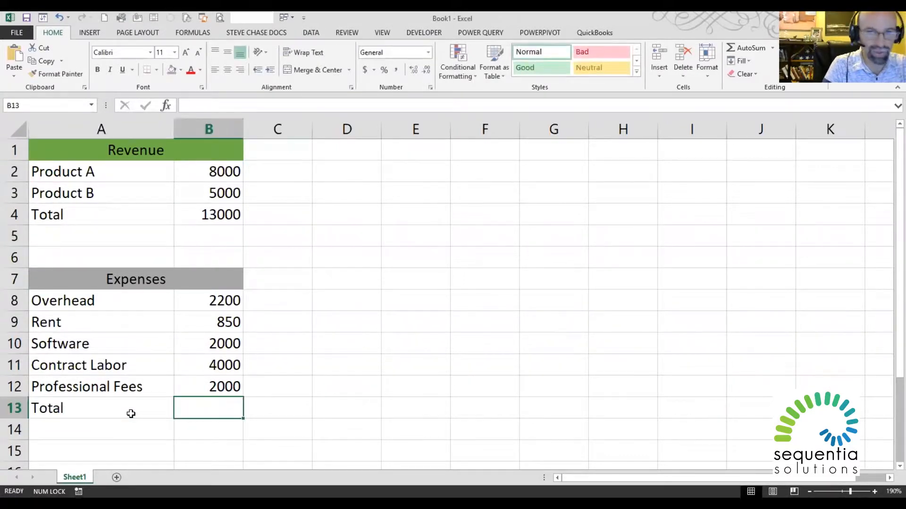
type("=SUM(B8:B12)")
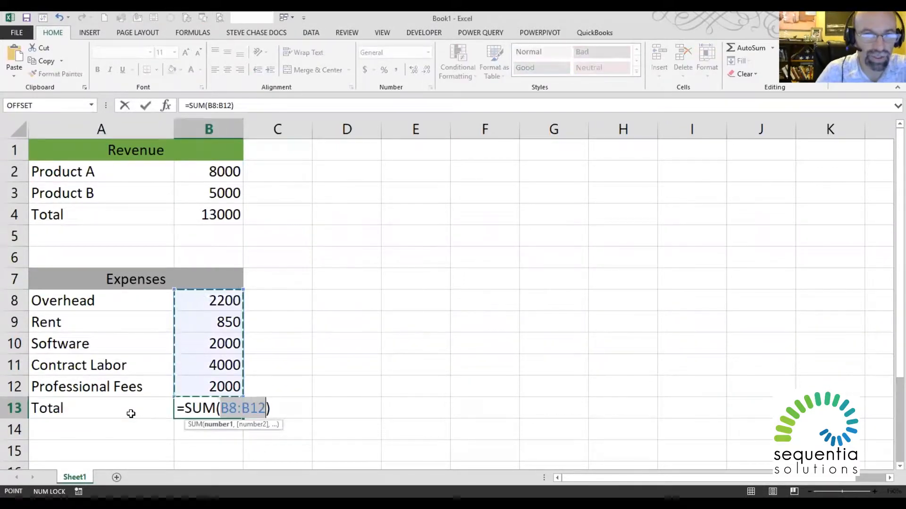
key("Enter")
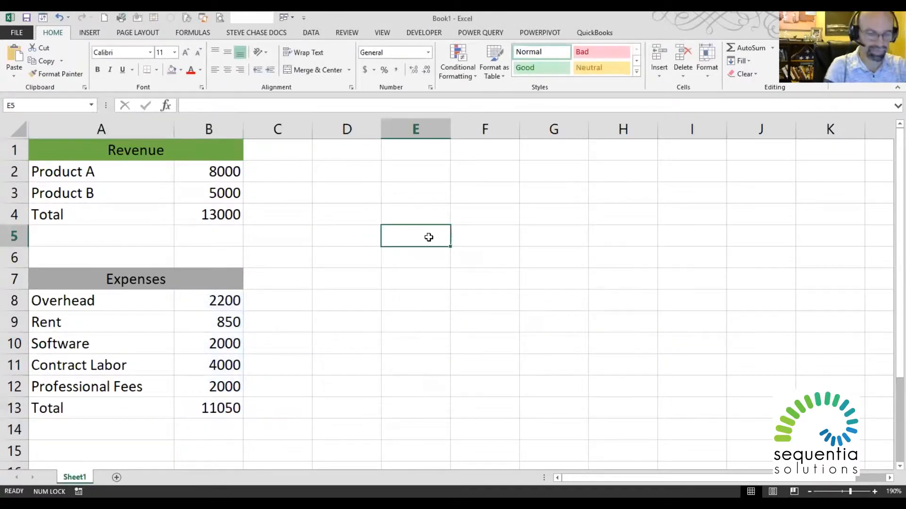
Enter a Net Income formula of revenue total minus expenses total, formatted as currency
type("Net")
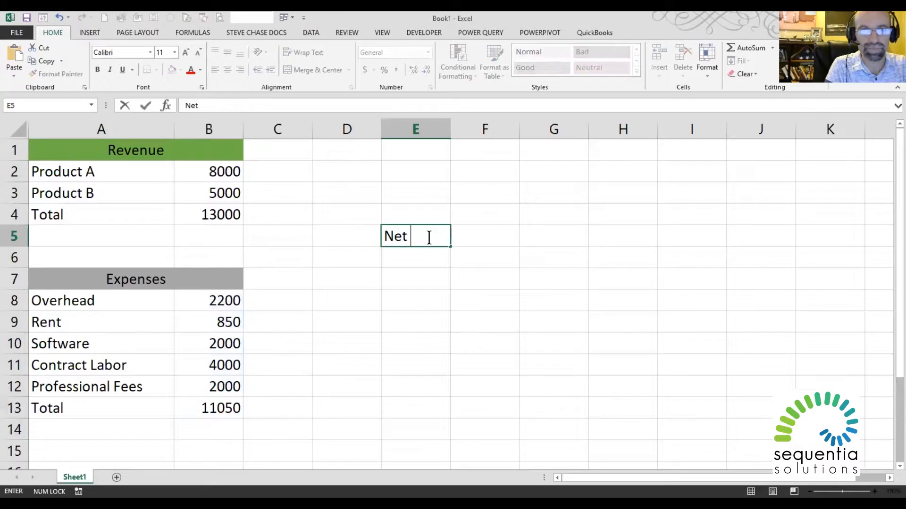
type("Income")
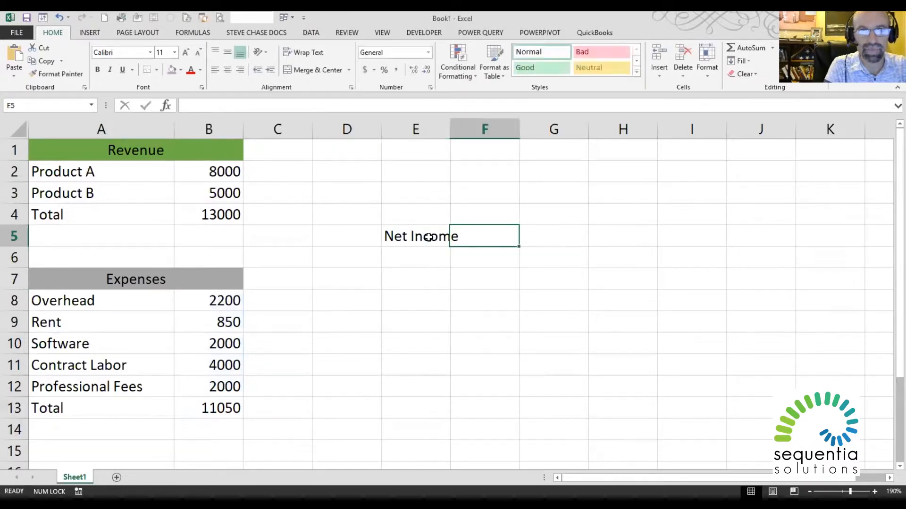
left_click(208, 215)
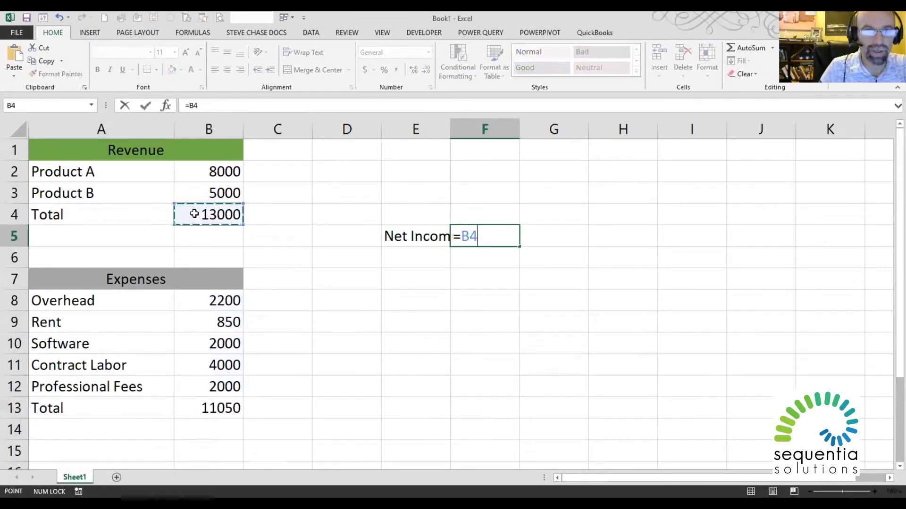
type("-B13")
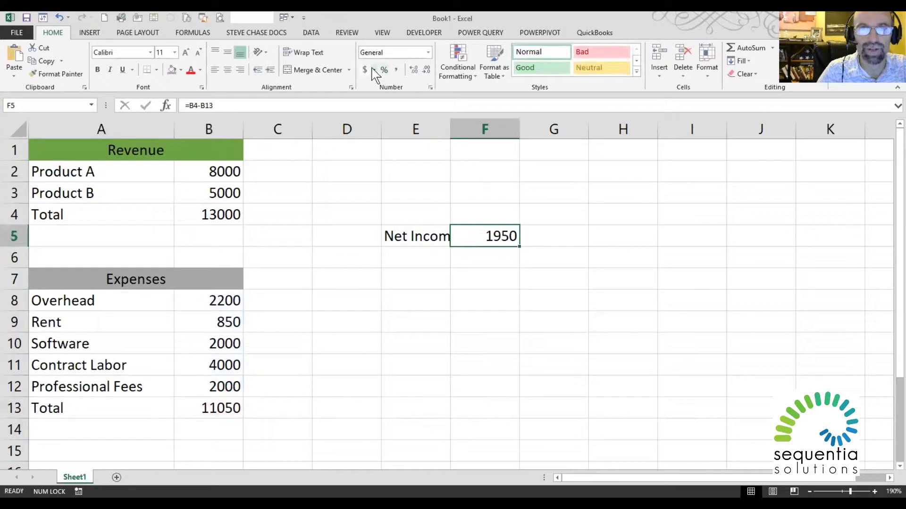
left_click(364, 70)
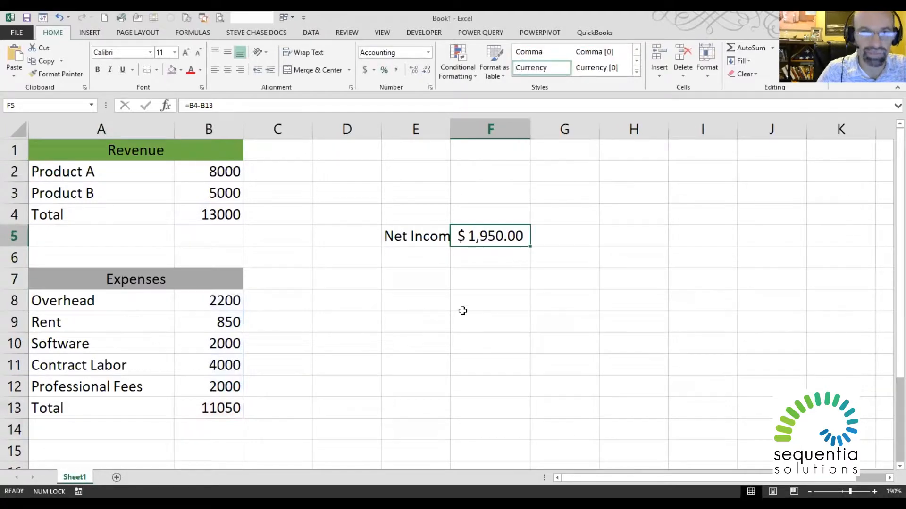
Add the note '? How can I grow this number?' above Net Income
left_click(490, 322)
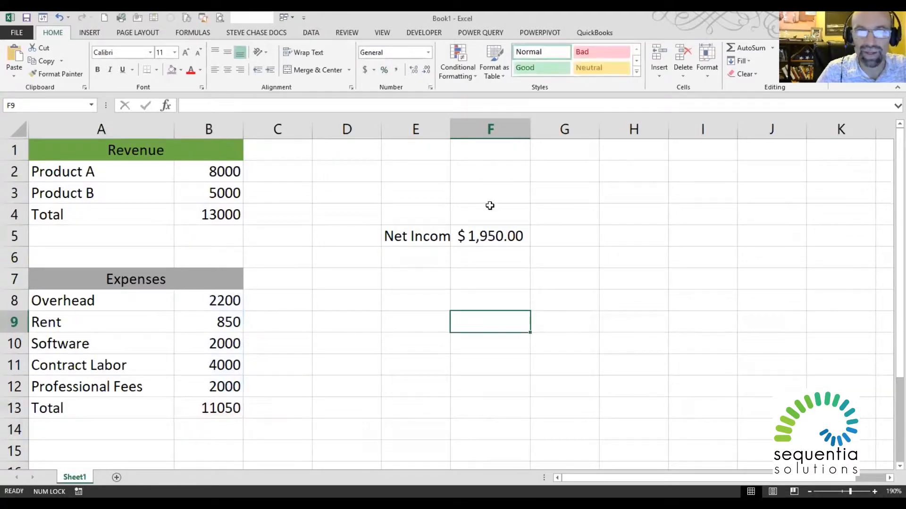
type("?")
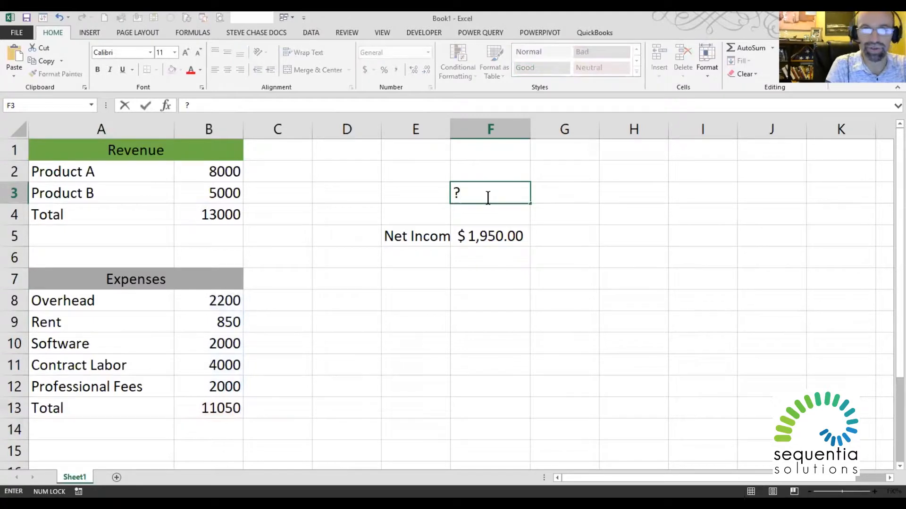
type("How can")
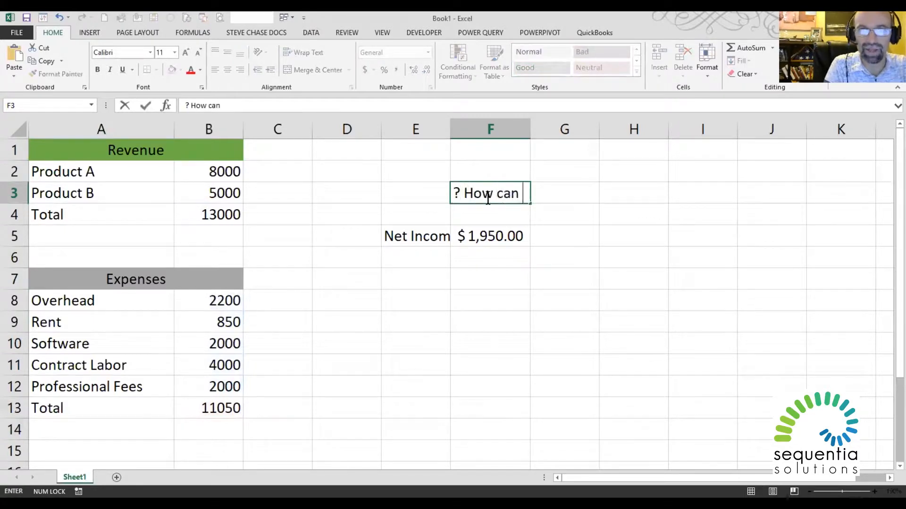
type("I grow this number?")
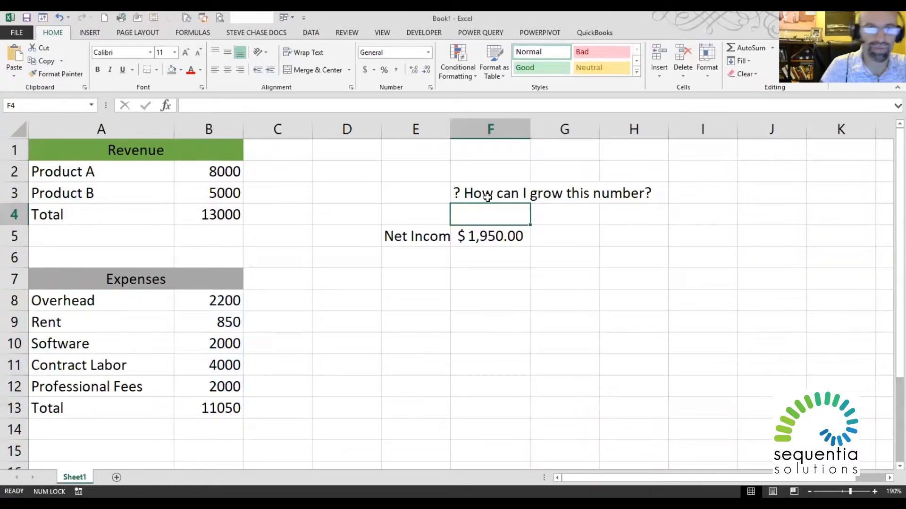
Insert a row above the revenue Total labelled 'New Big Idea Product Launch'
left_click(101, 214)
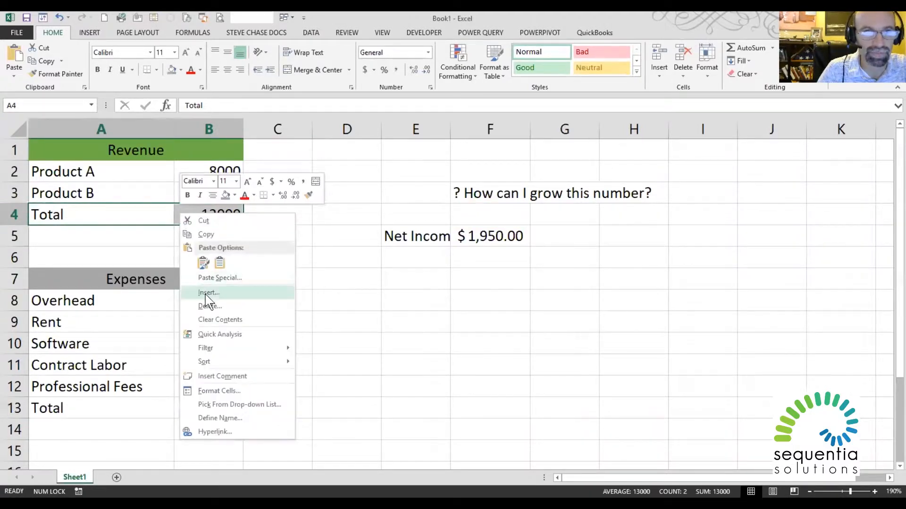
left_click(209, 293)
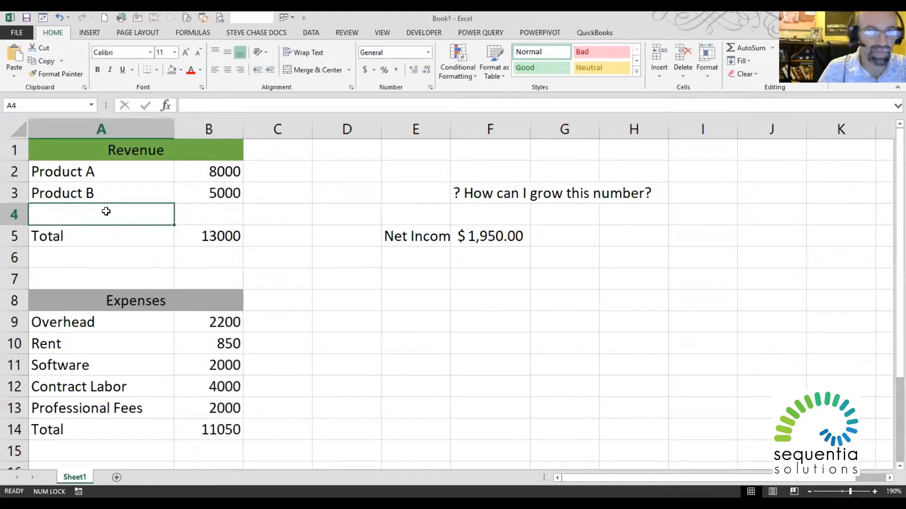
type("New Big Idea")
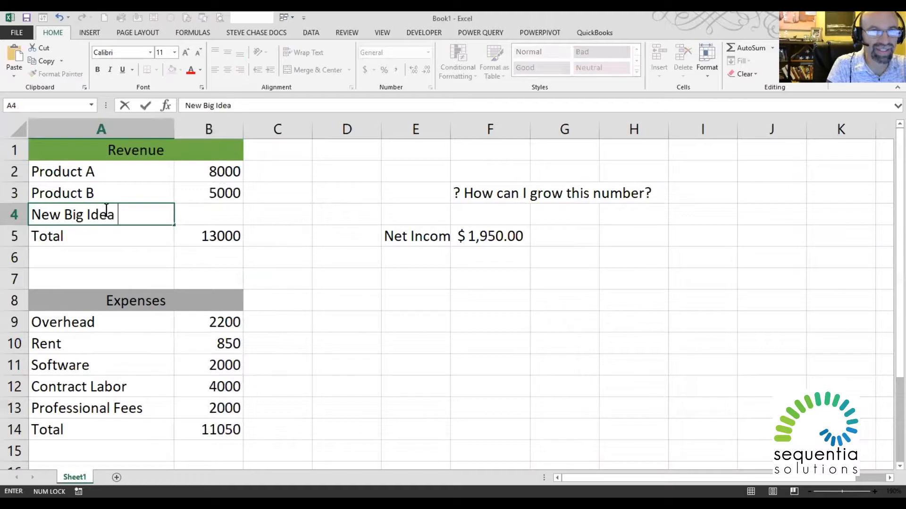
type("Product")
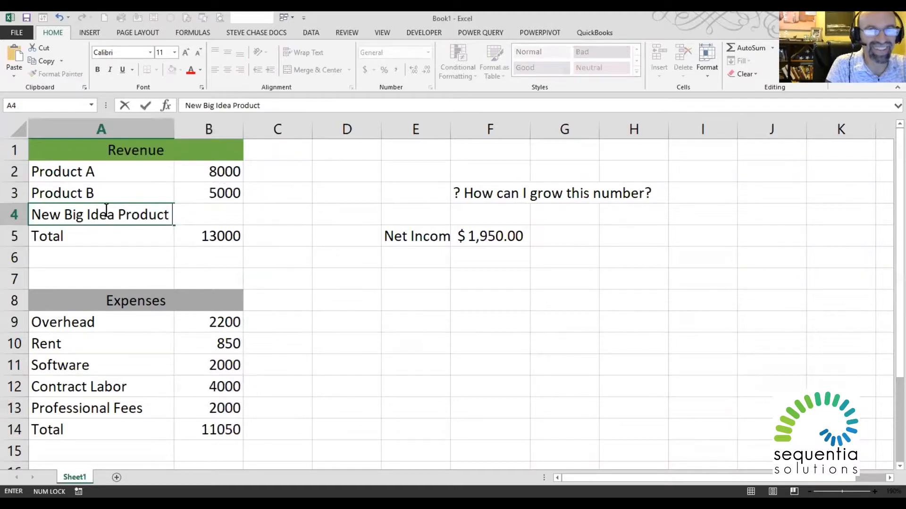
type("Launch")
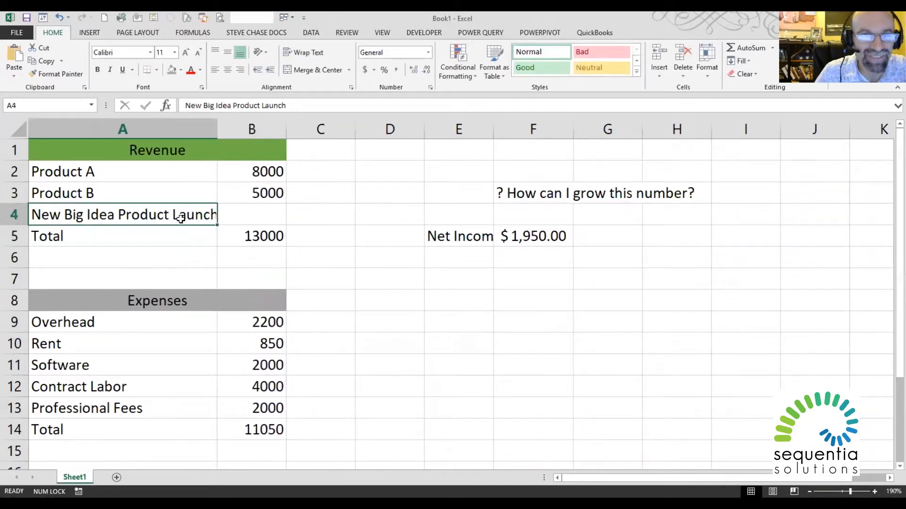
Select the new product's empty sales cell, then check the Net Income formula
left_click(265, 214)
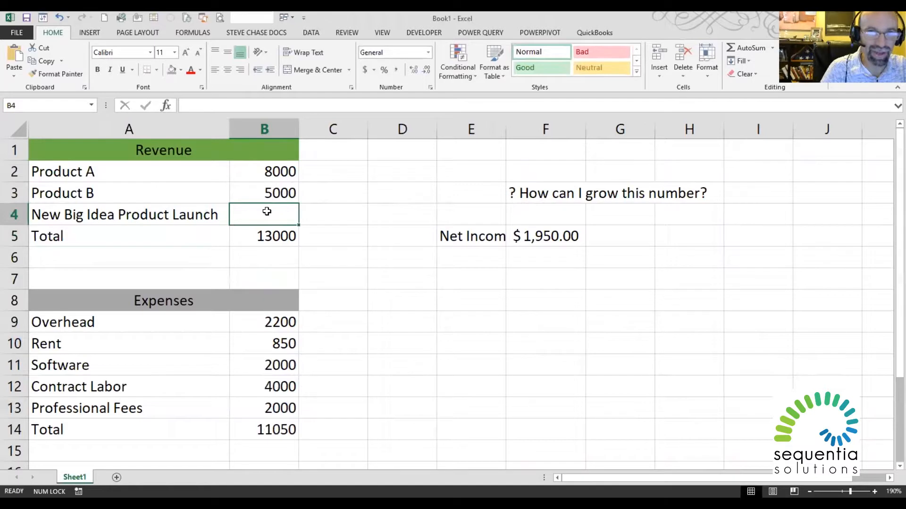
type("?")
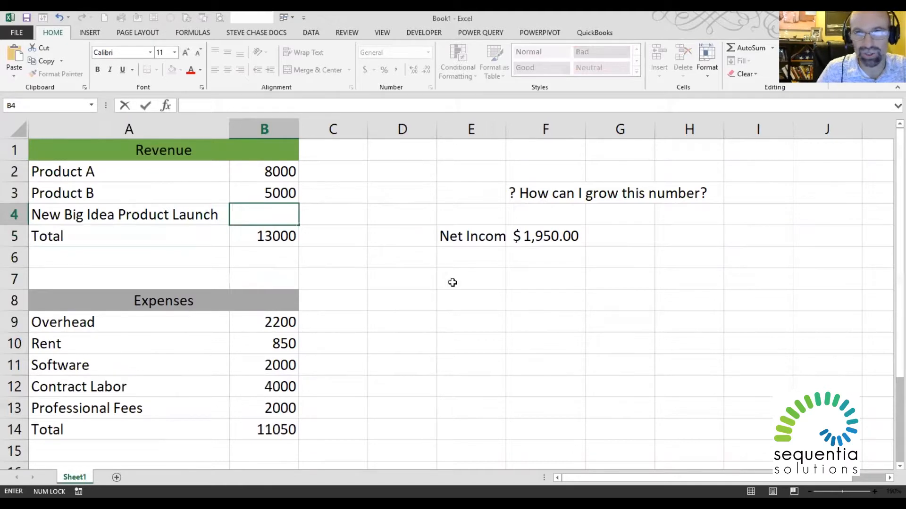
left_click(545, 236)
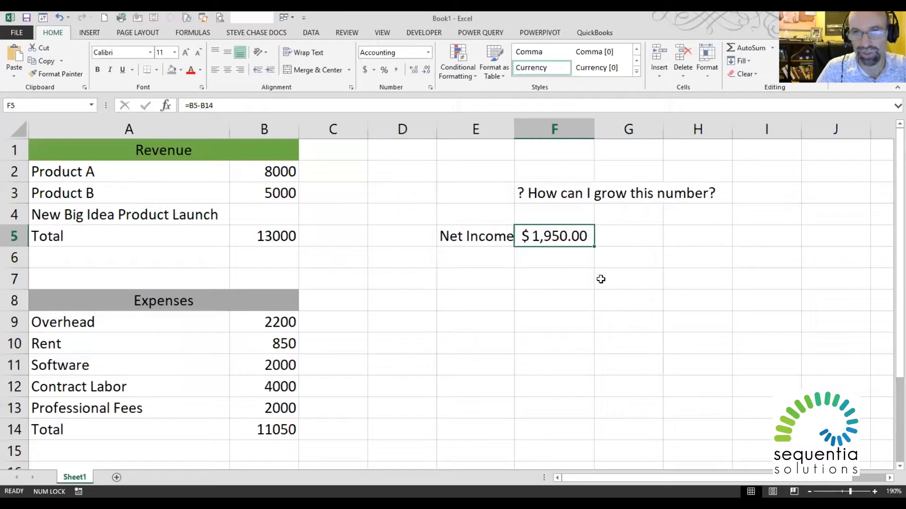
Label E7 'Goal Seek' and add an arrow pointing to Net Income in F5
left_click(475, 278)
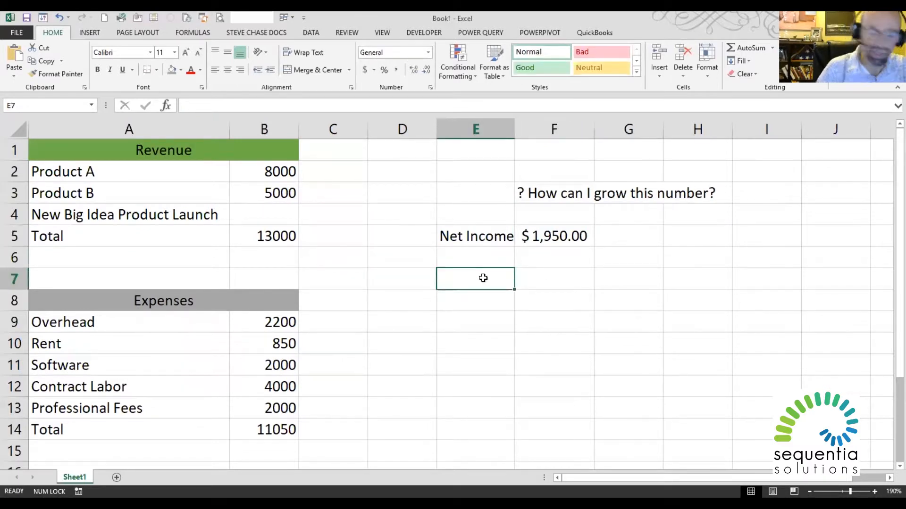
type("Goal Seek")
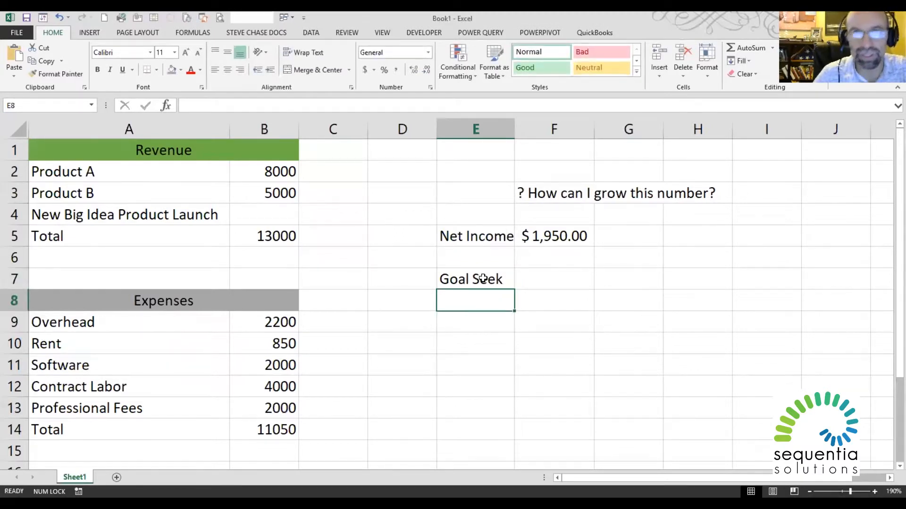
left_click(89, 33)
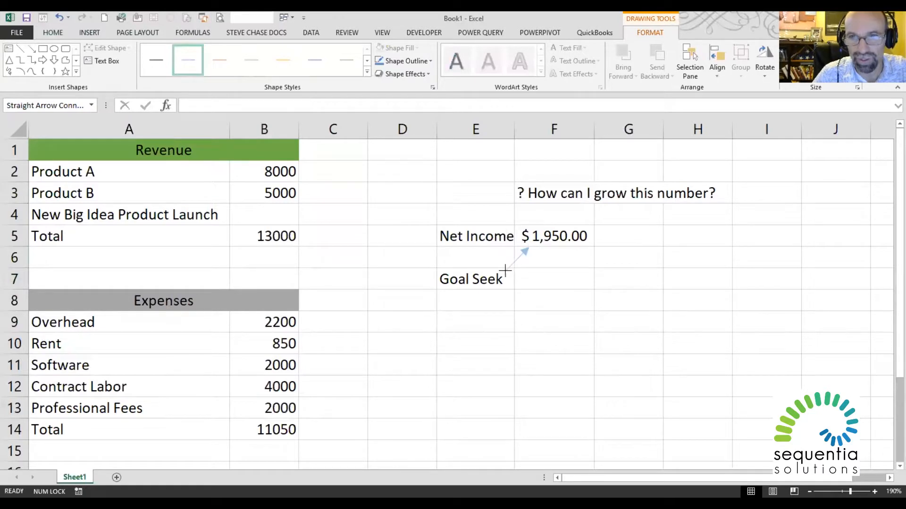
left_click(553, 236)
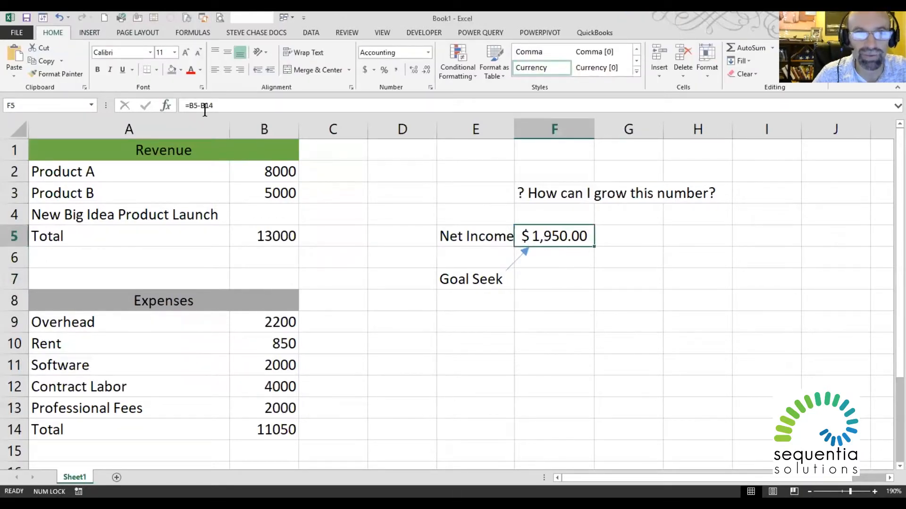
Enter the 5000 target value in F7
left_click(553, 279)
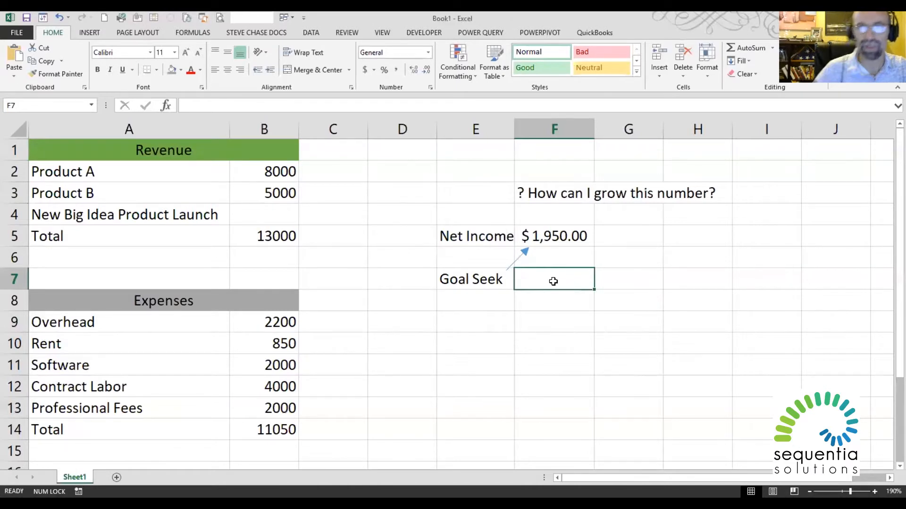
type("5000")
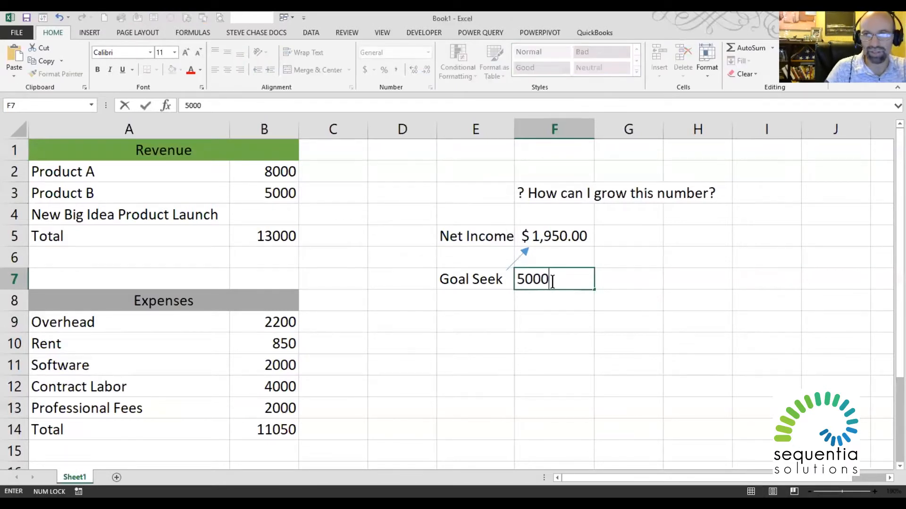
key("enter")
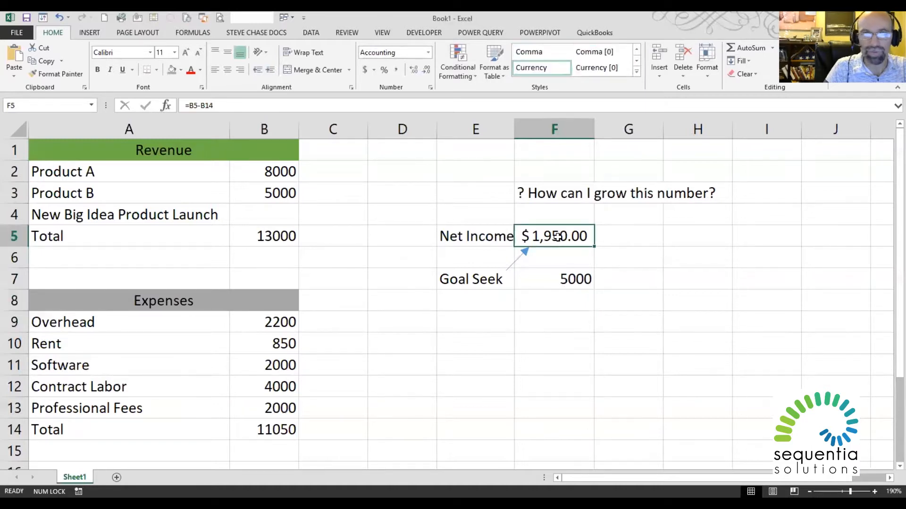
mouse_move(250, 218)
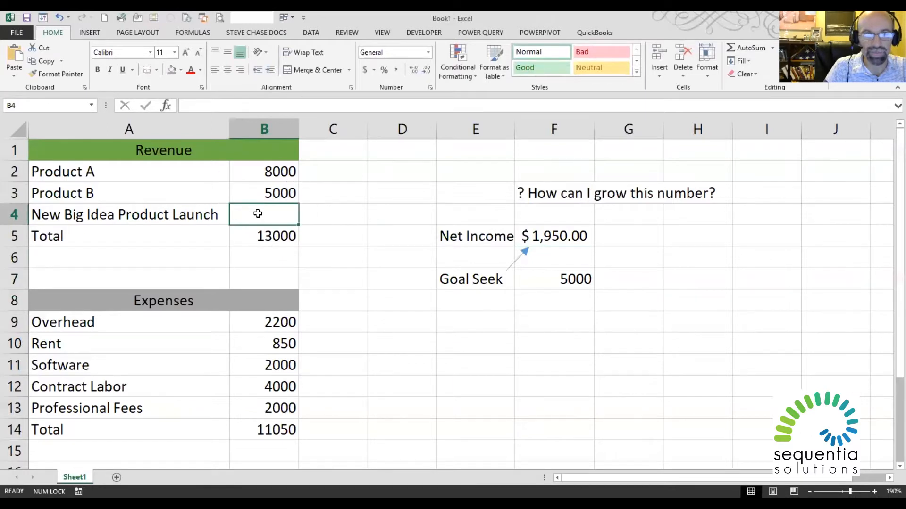
Change the revenue Total in B5 to =SUM(B2:B4), then select F5
left_click(264, 236)
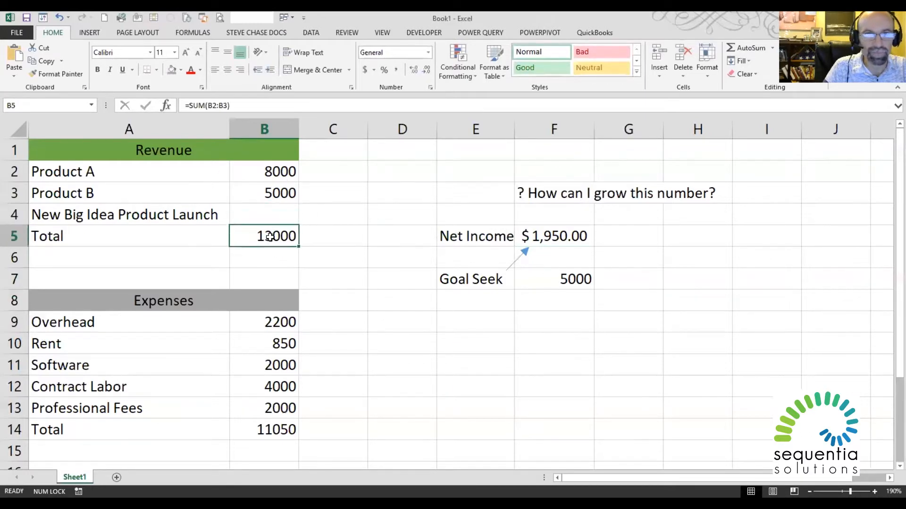
double_click(265, 236)
type("4")
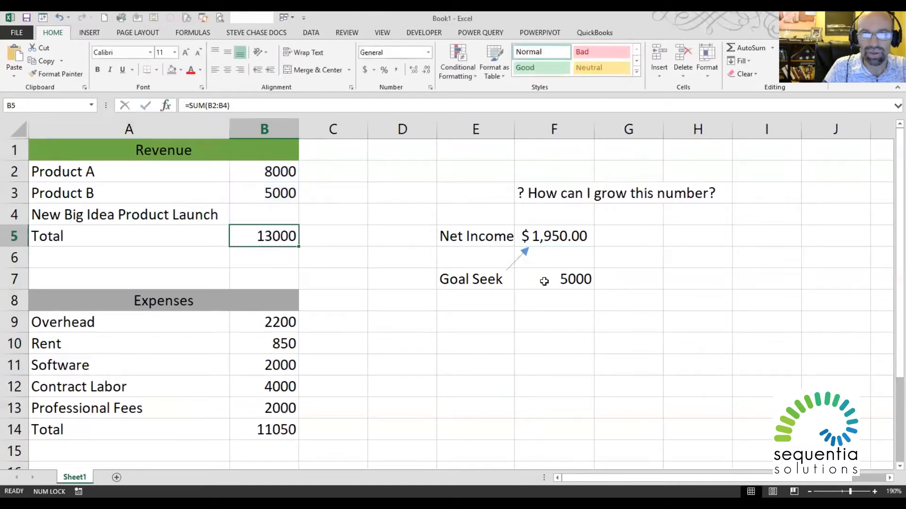
mouse_move(368, 264)
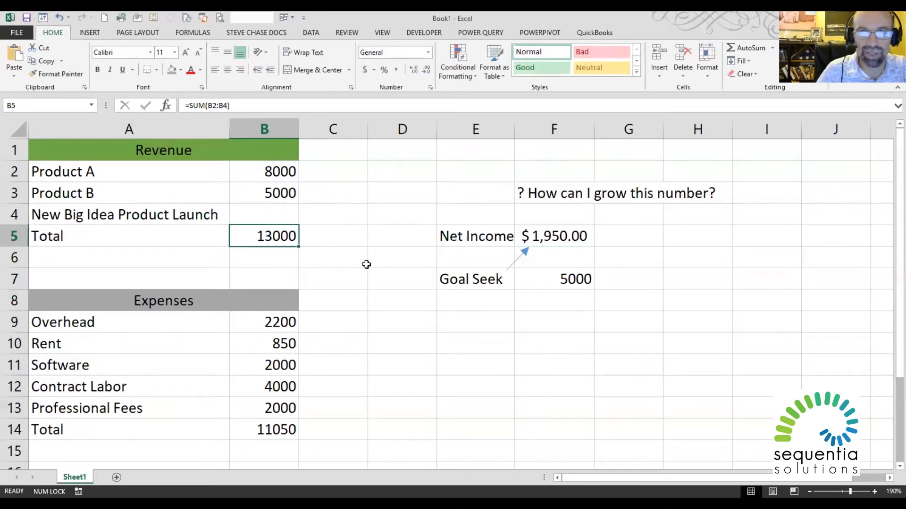
mouse_move(185, 224)
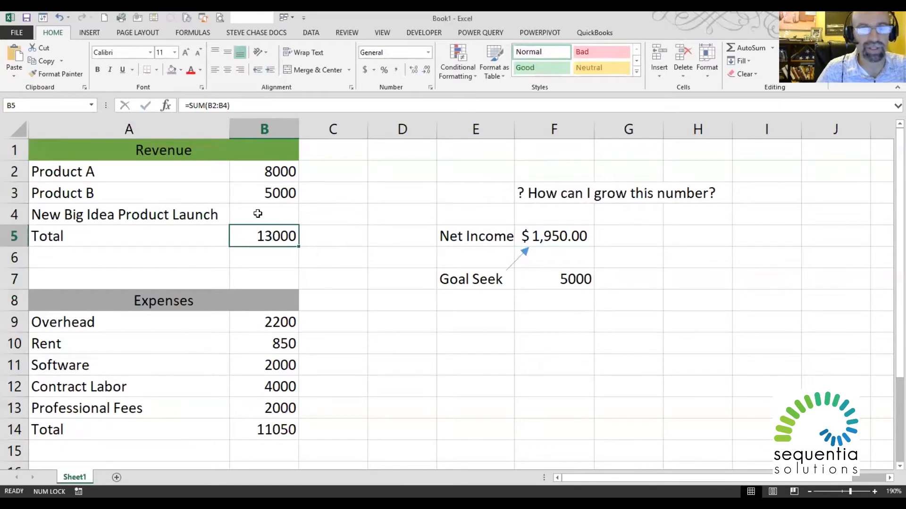
left_click(553, 235)
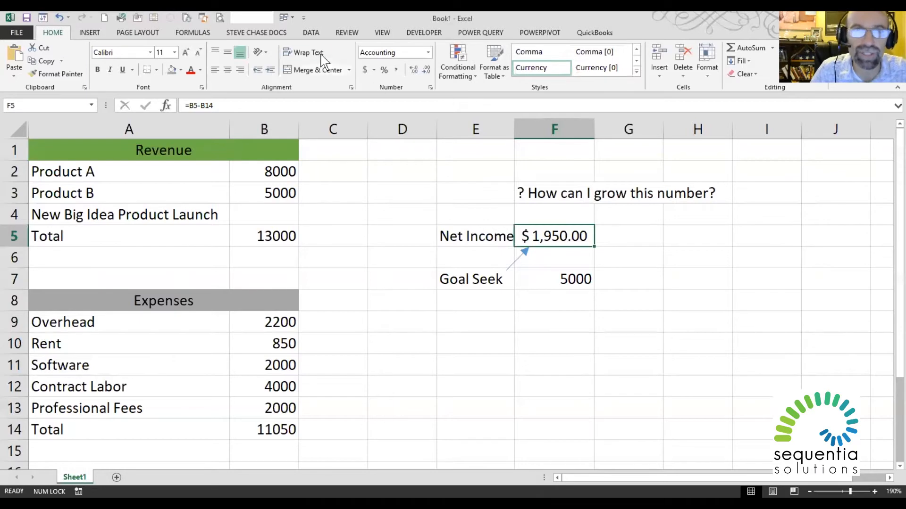
Run Goal Seek setting F5 to 5000 by changing B4
left_click(311, 33)
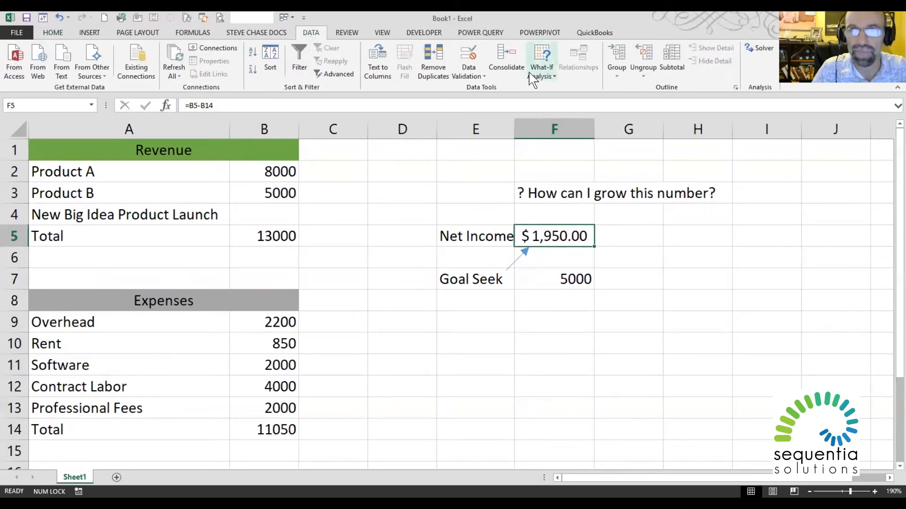
left_click(541, 57)
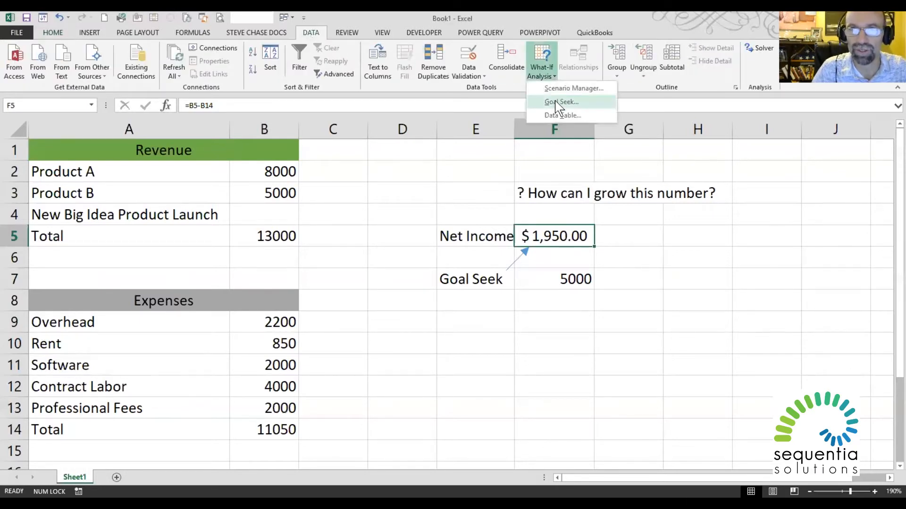
mouse_move(560, 102)
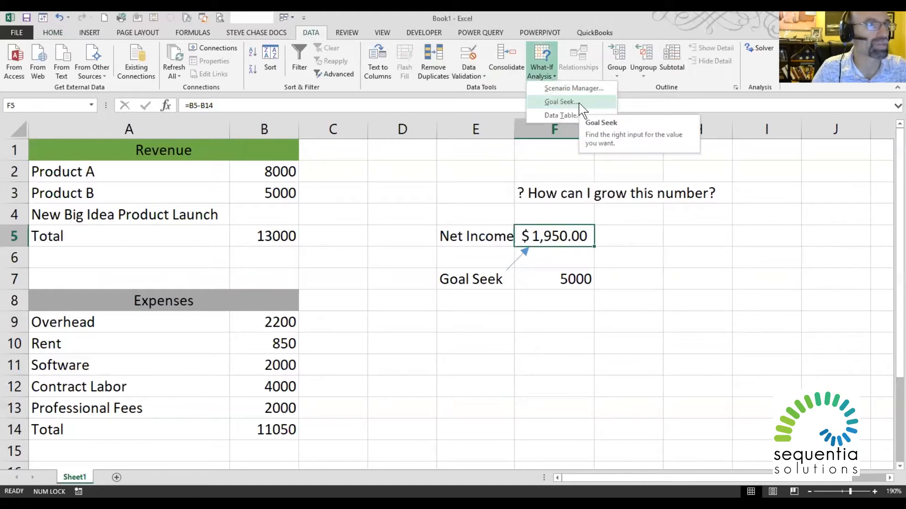
left_click(561, 102)
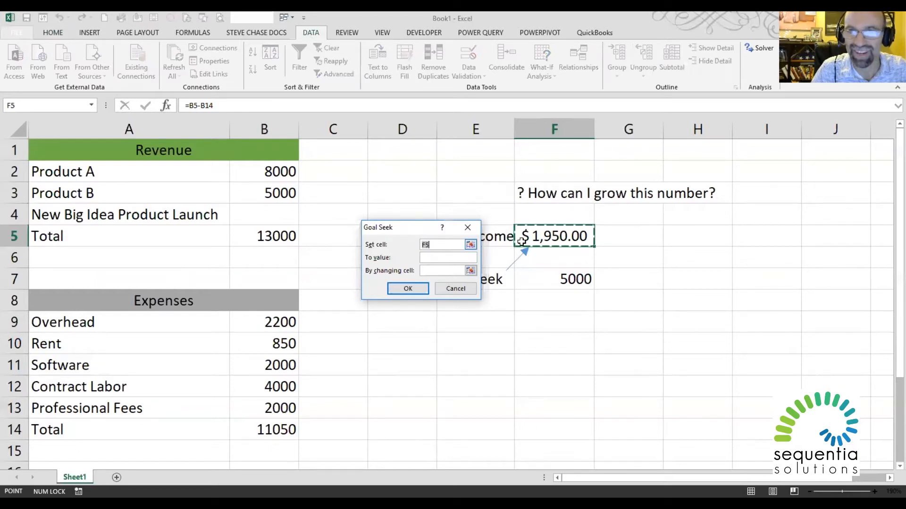
left_click(448, 258)
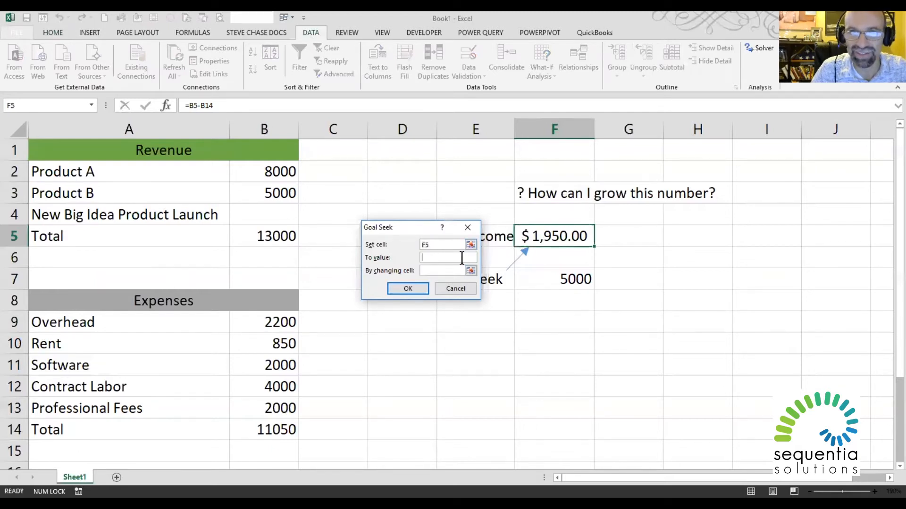
type("5000")
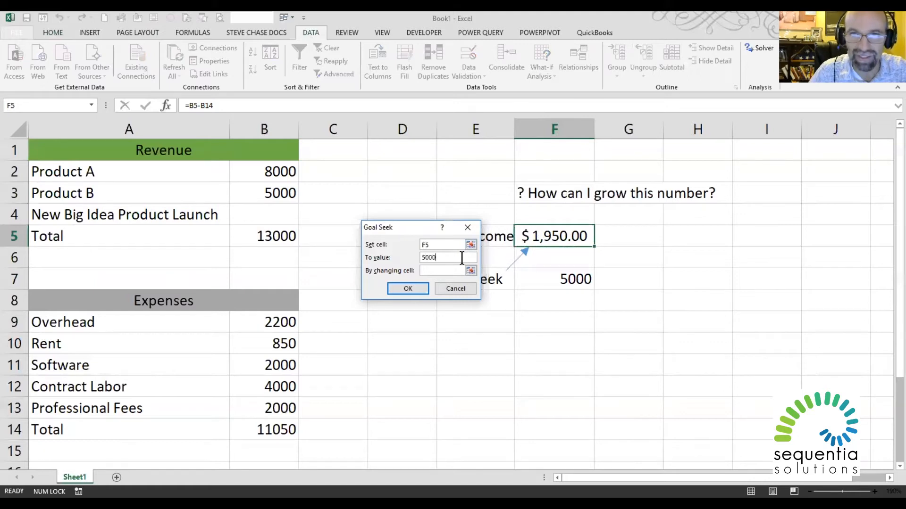
left_click(445, 271)
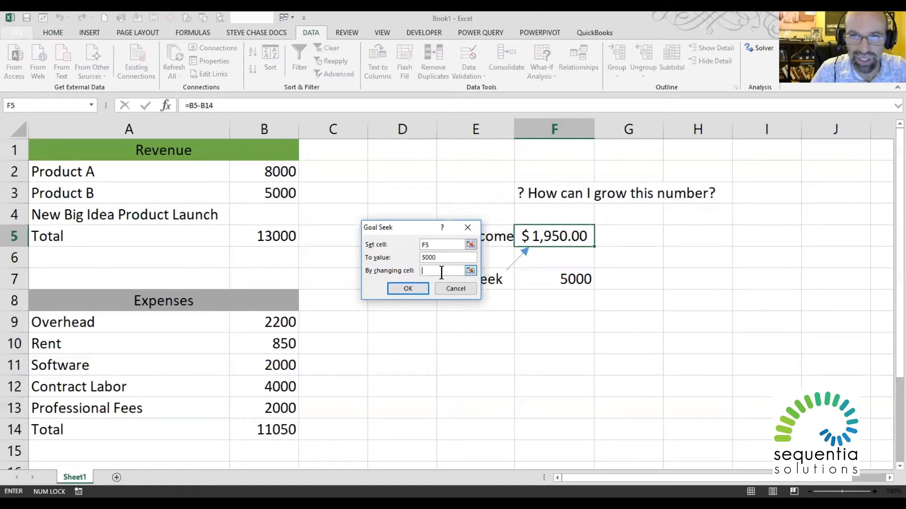
left_click(264, 214)
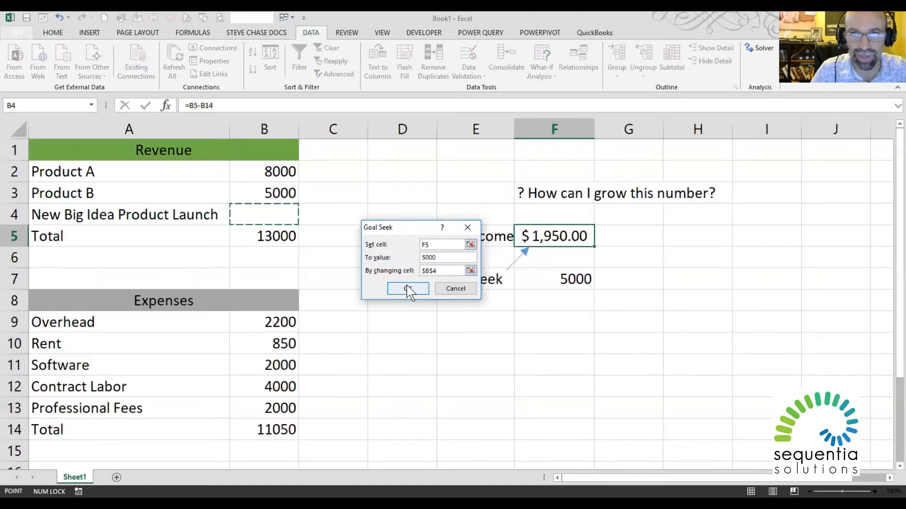
left_click(407, 288)
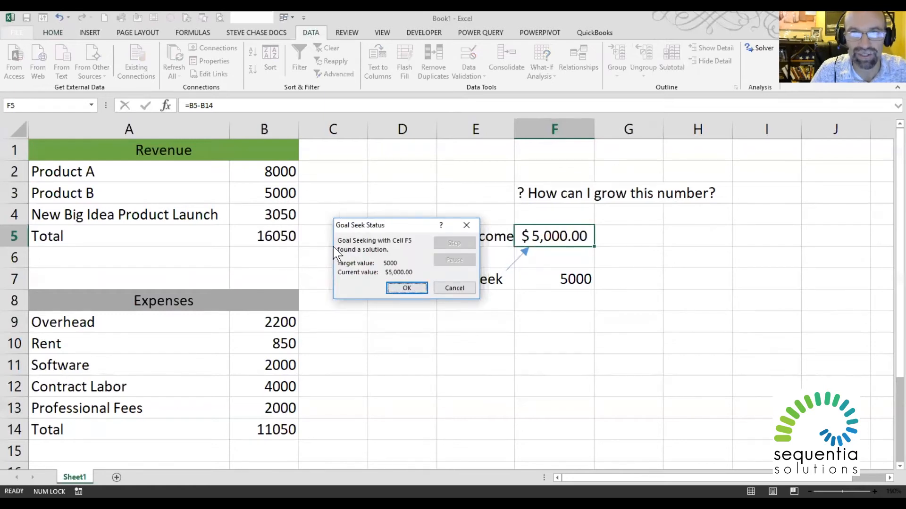
Accept the Goal Seek result and check 3050 in B4
left_click(406, 288)
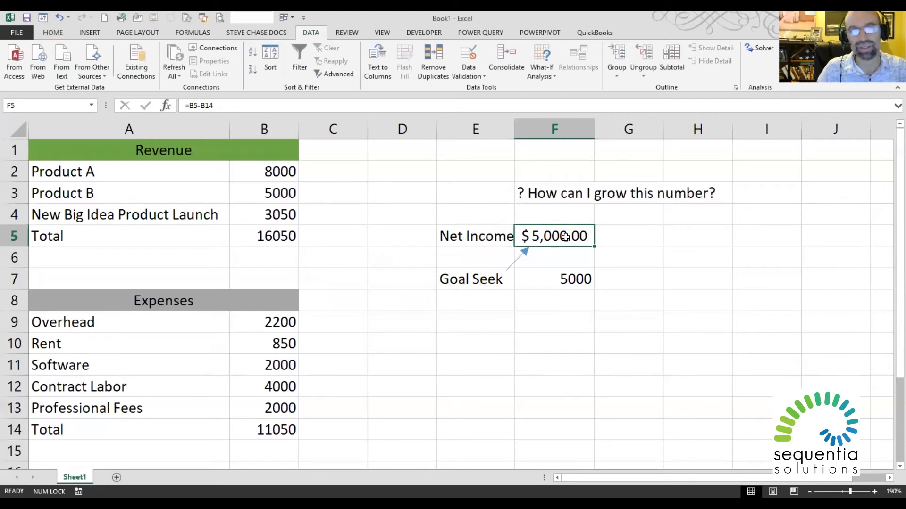
left_click(264, 214)
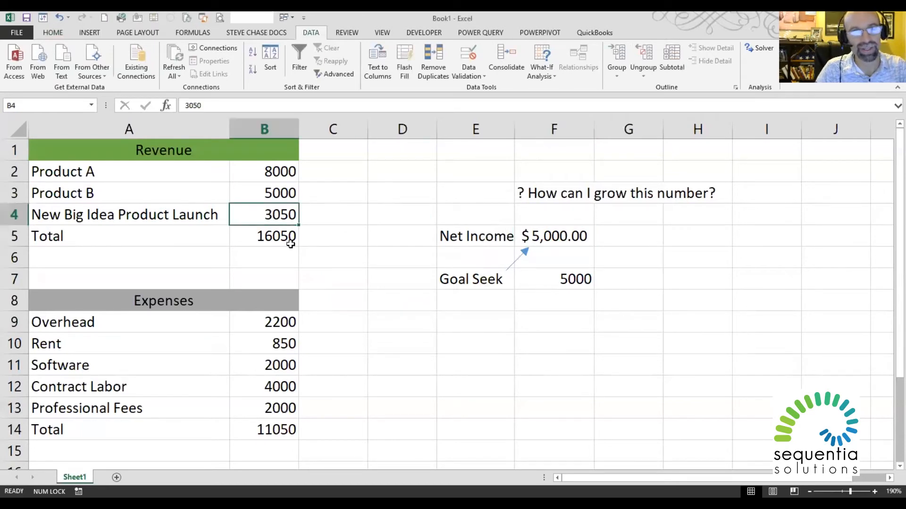